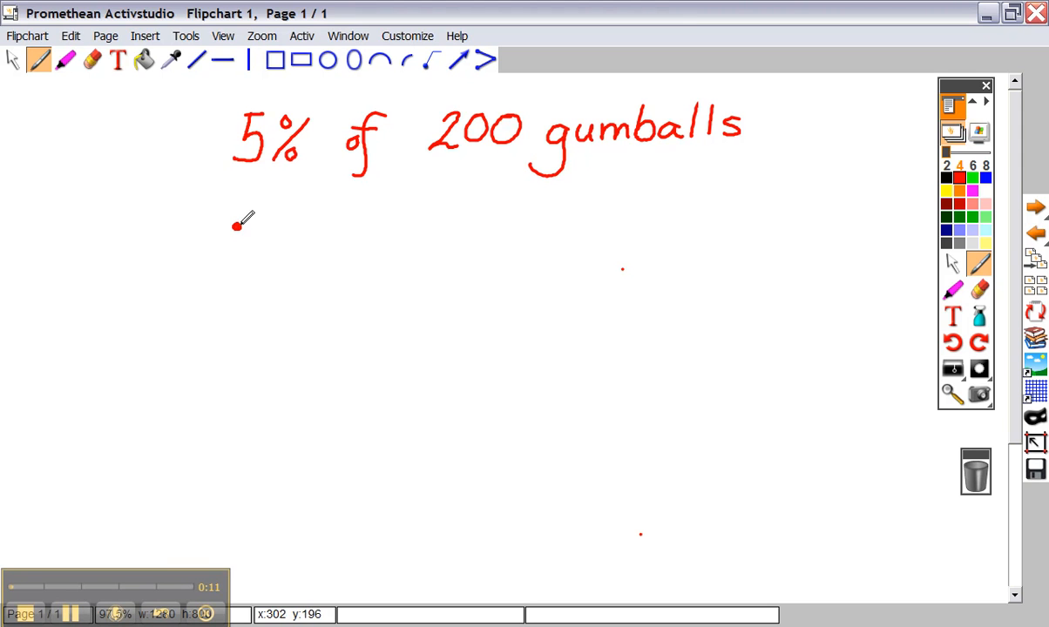
Handwrite .05 under the percentage and mark the two-place decimal shift beside 5%
drag(235, 227, 314, 209)
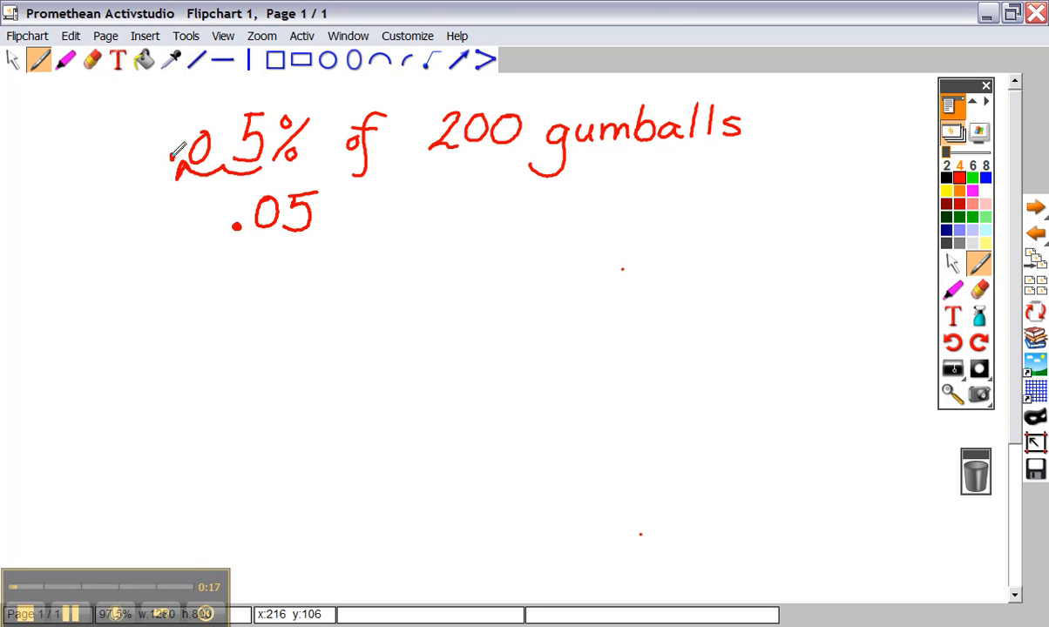
drag(348, 209, 374, 226)
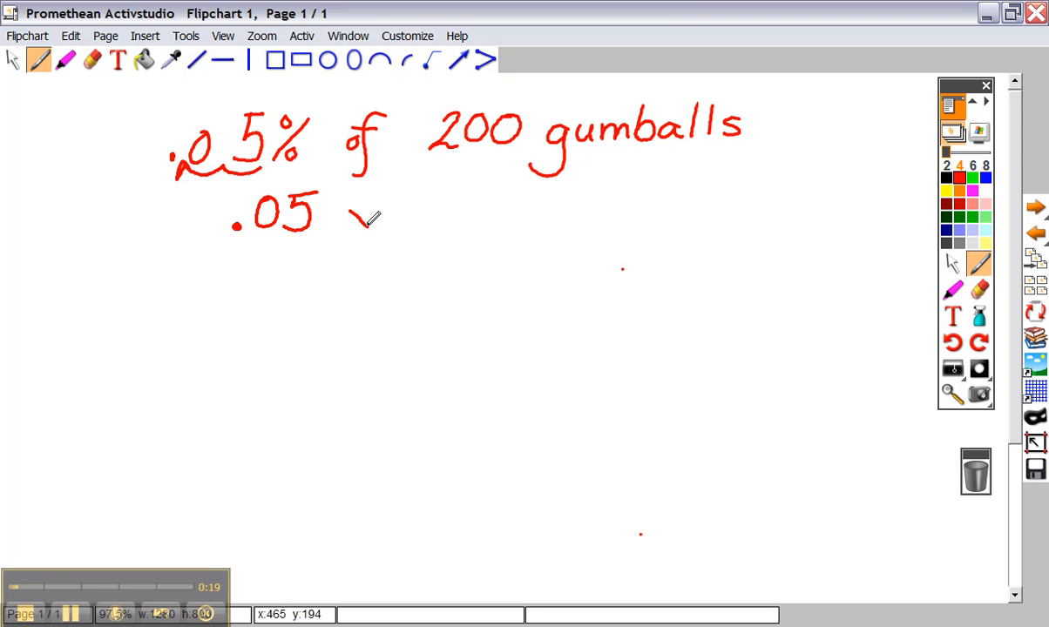
Write 'x 200' after .05 to complete the expression .05 x 200
drag(345, 223, 436, 188)
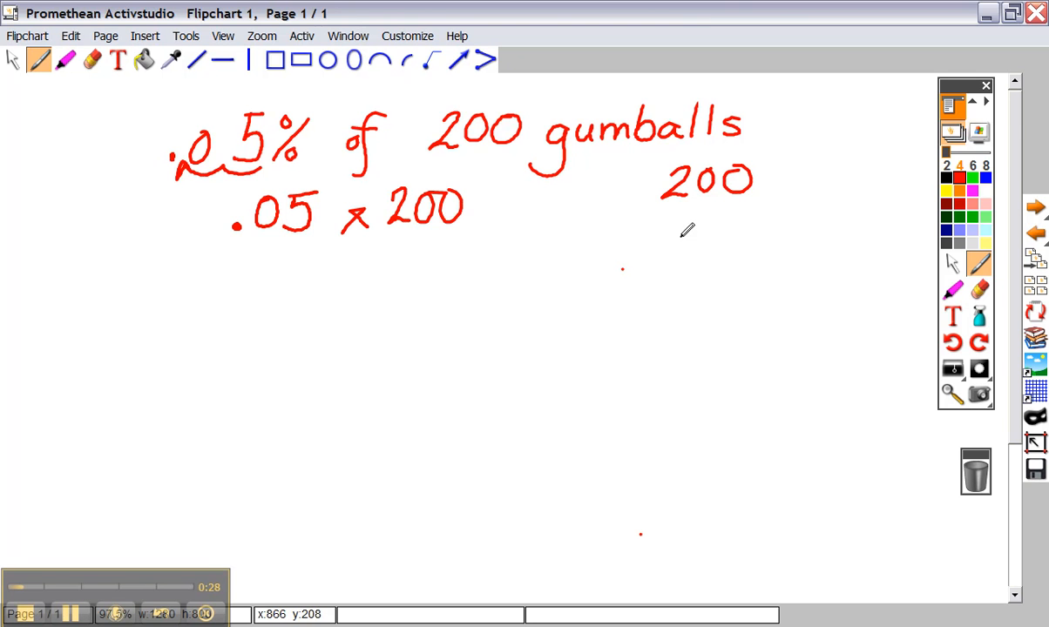
Work 200 x .05 = 10.00 vertically, then write the answer '10 gumballs' below
drag(648, 241, 717, 218)
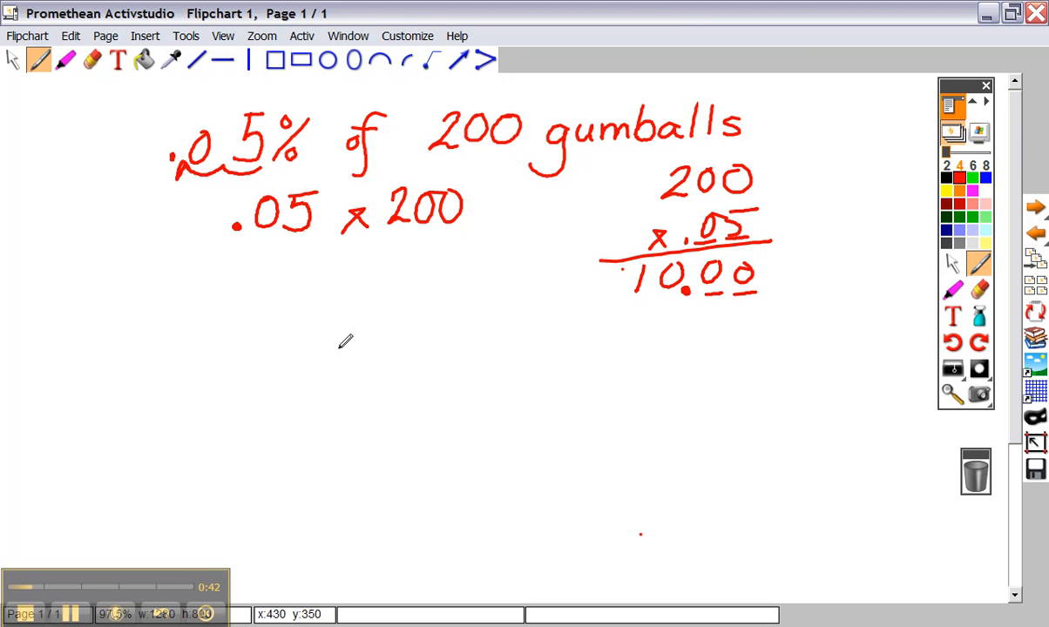
mouse_move(322, 304)
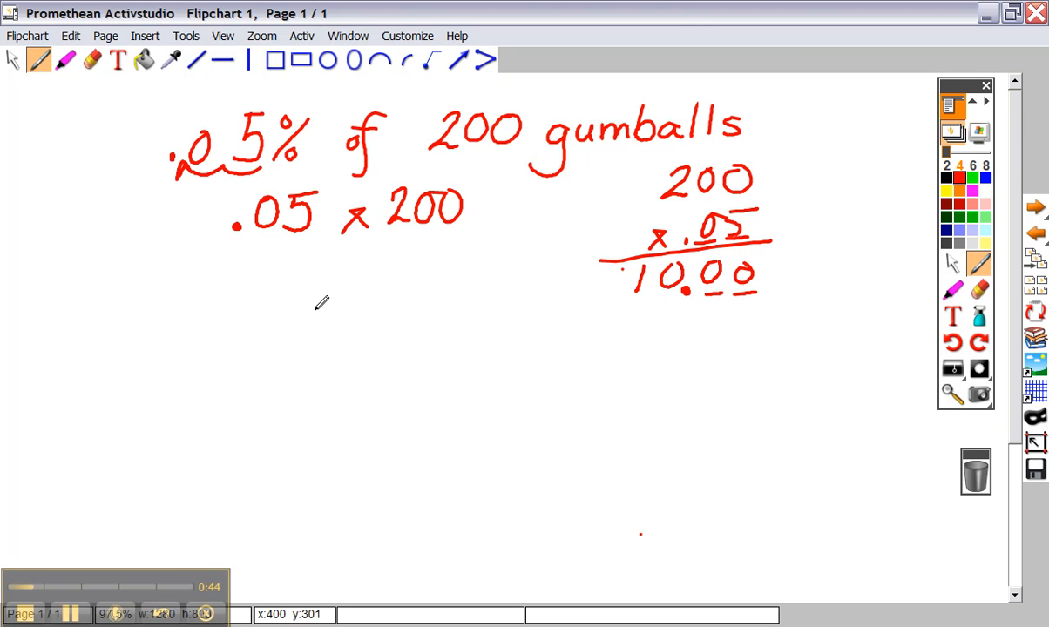
drag(374, 328, 369, 360)
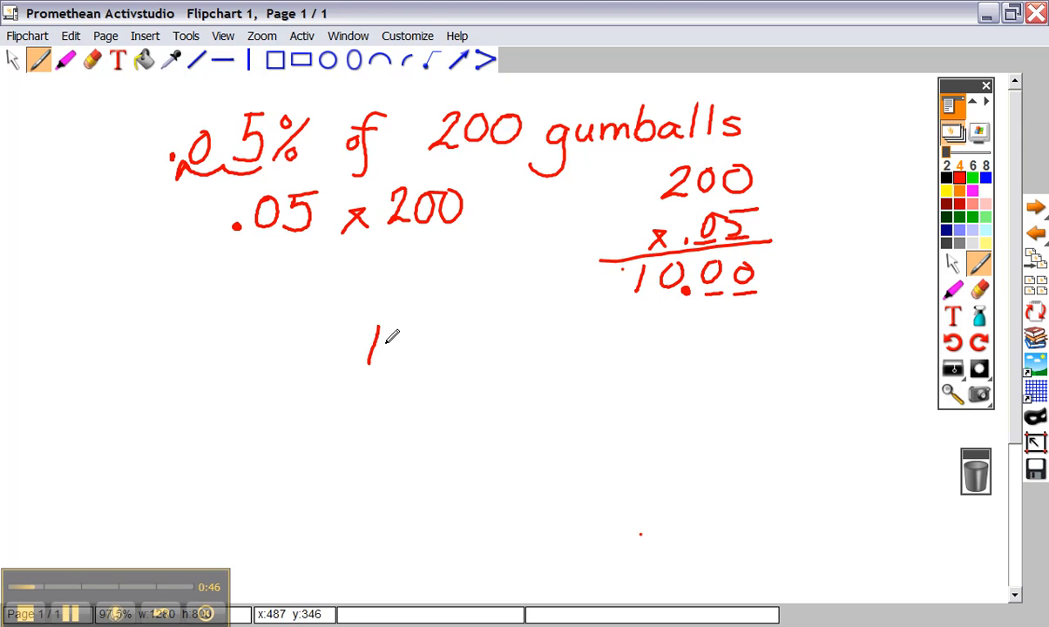
drag(375, 331, 474, 357)
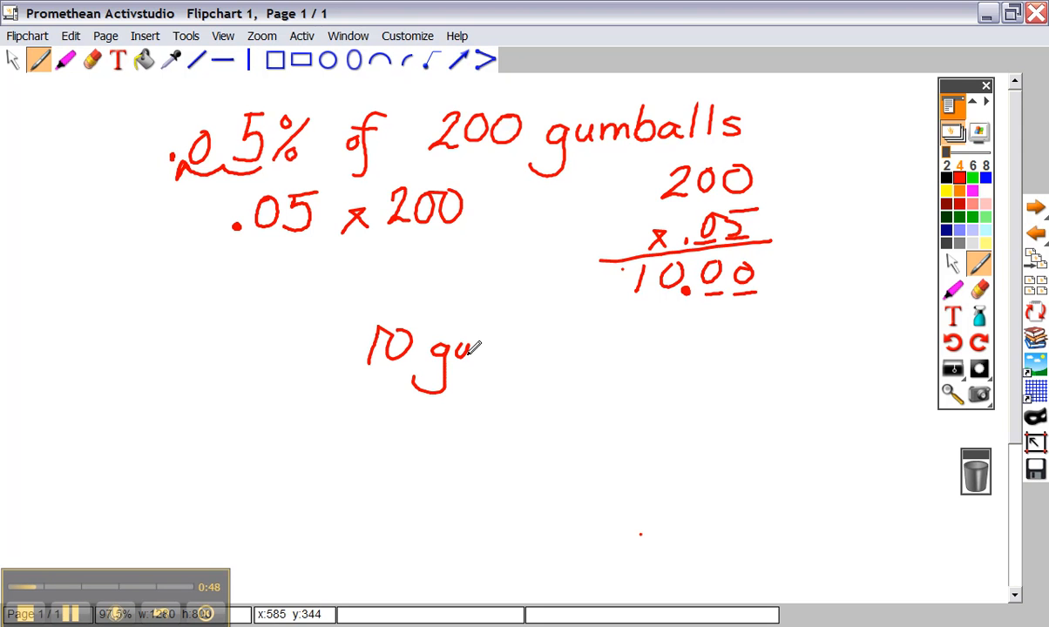